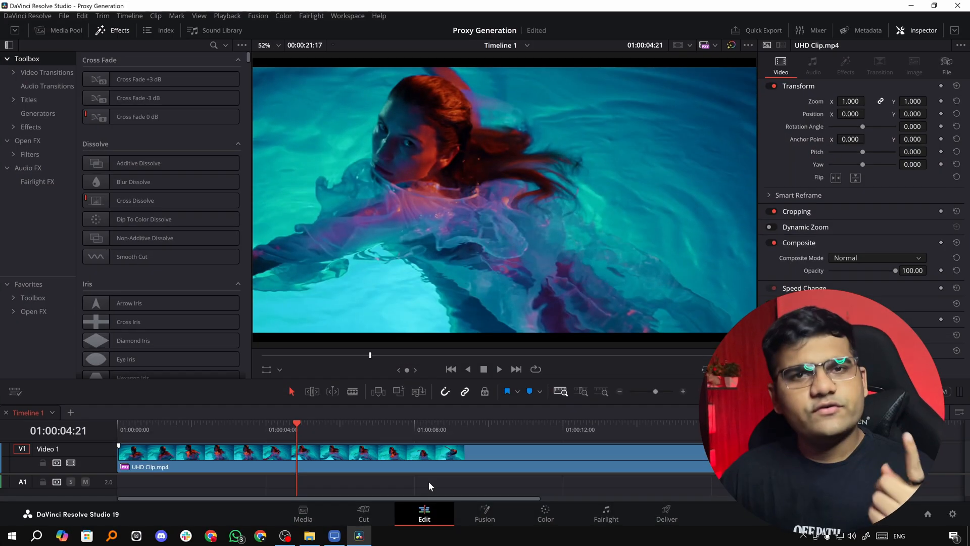
# Step: Configure a custom H.264 MP4 export at 1080x1920 vertical, 25 fps, 10000 Kb/s
pyautogui.click(666, 514)
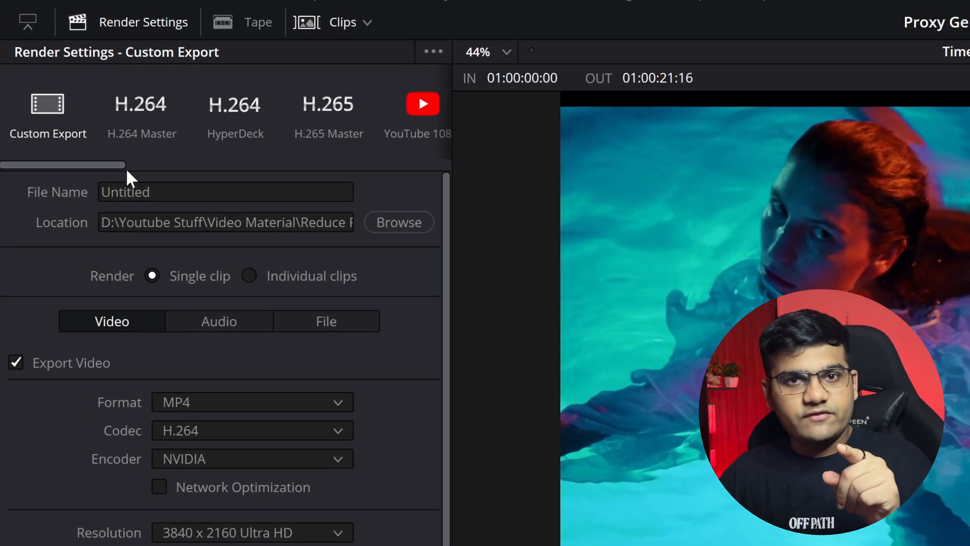
pyautogui.moveTo(404, 416)
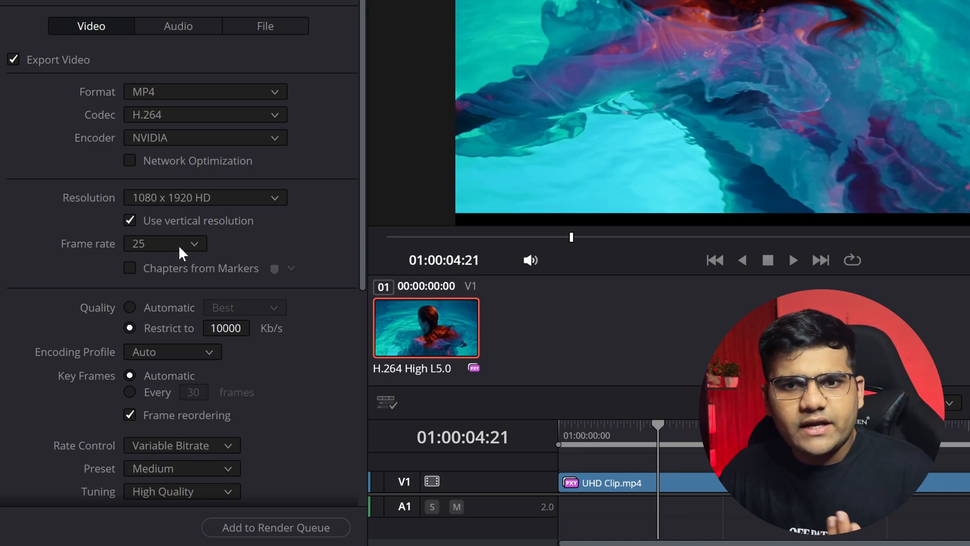
pyautogui.moveTo(242, 248)
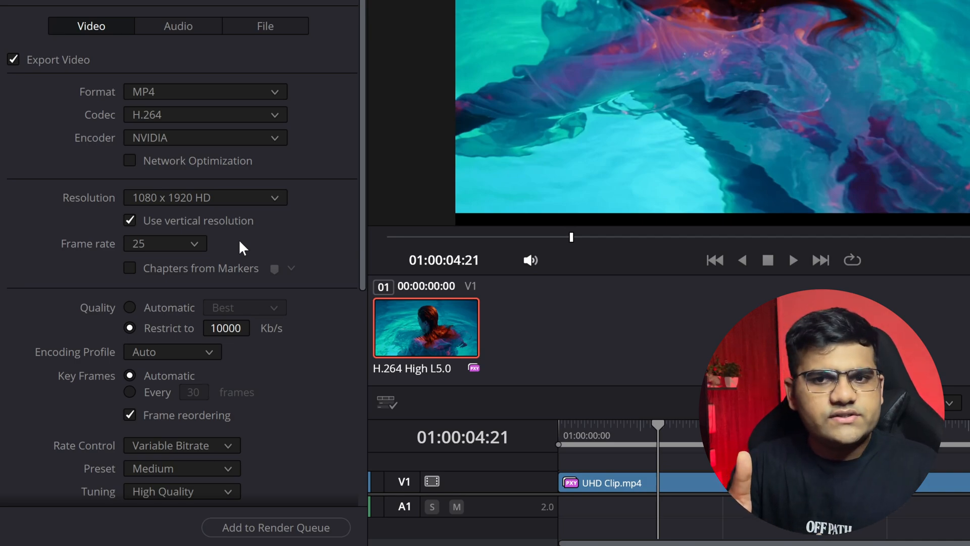
pyautogui.moveTo(234, 240)
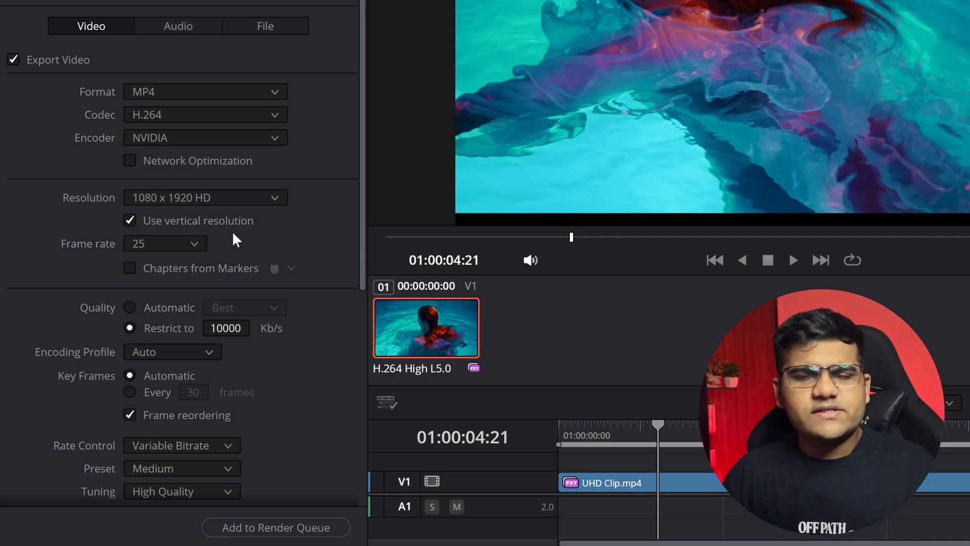
pyautogui.scroll(-3)
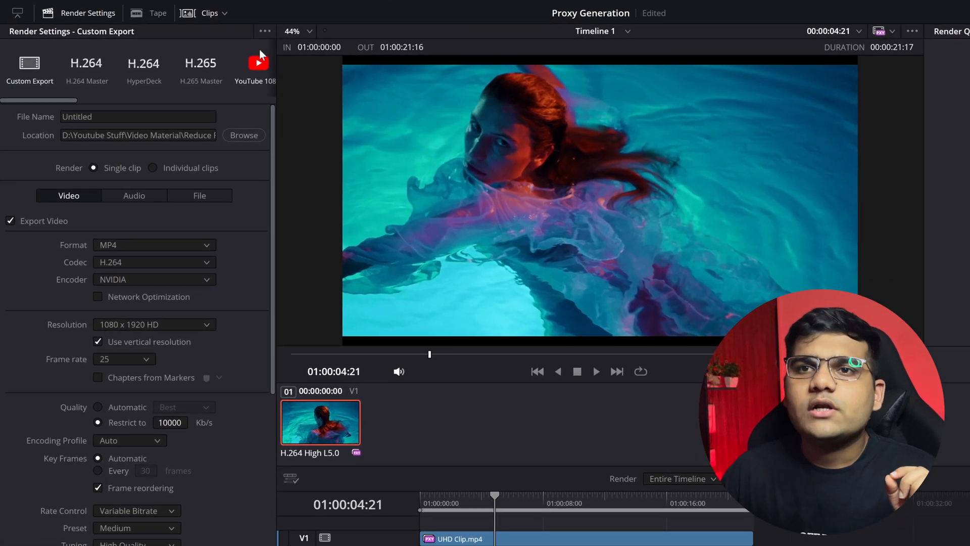
# Step: Save the current render settings as a new preset named 'Reels'
pyautogui.click(265, 31)
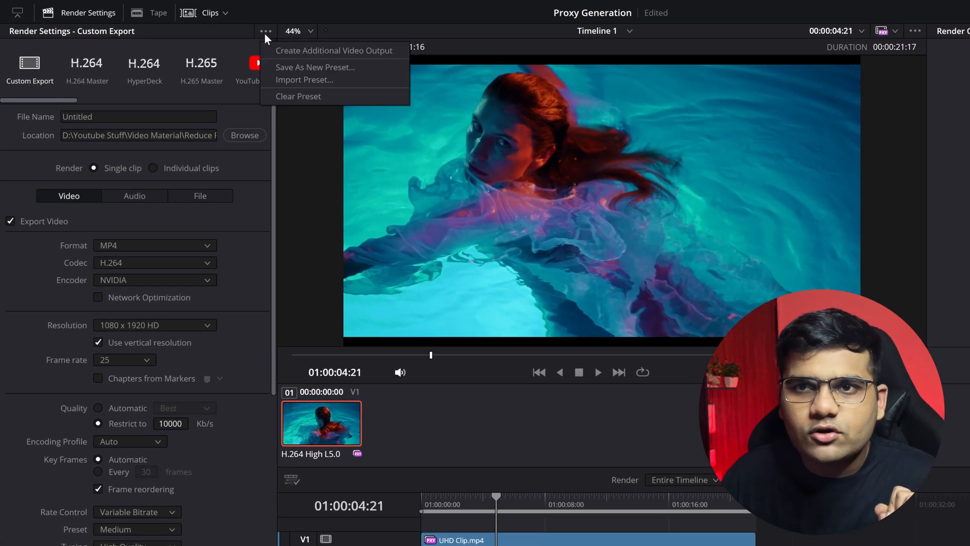
pyautogui.moveTo(315, 67)
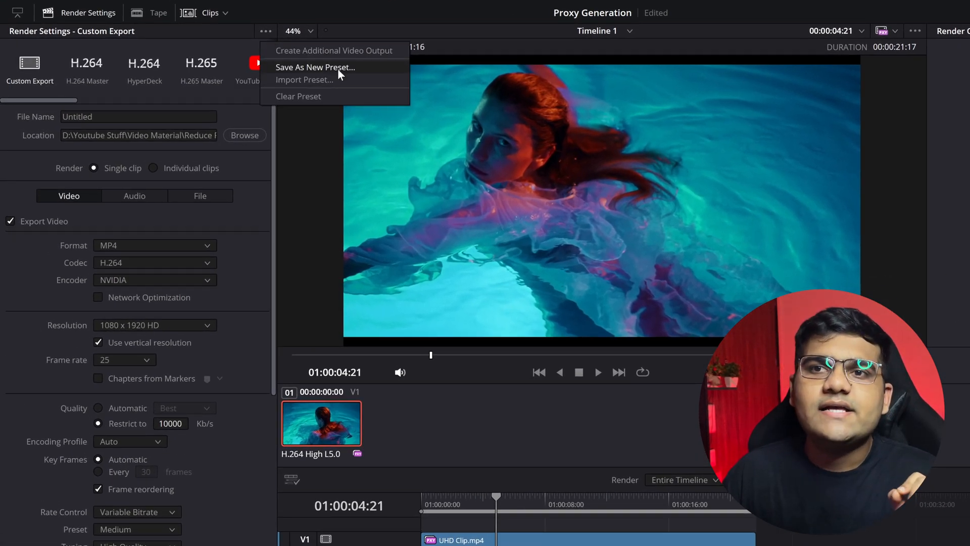
pyautogui.click(315, 66)
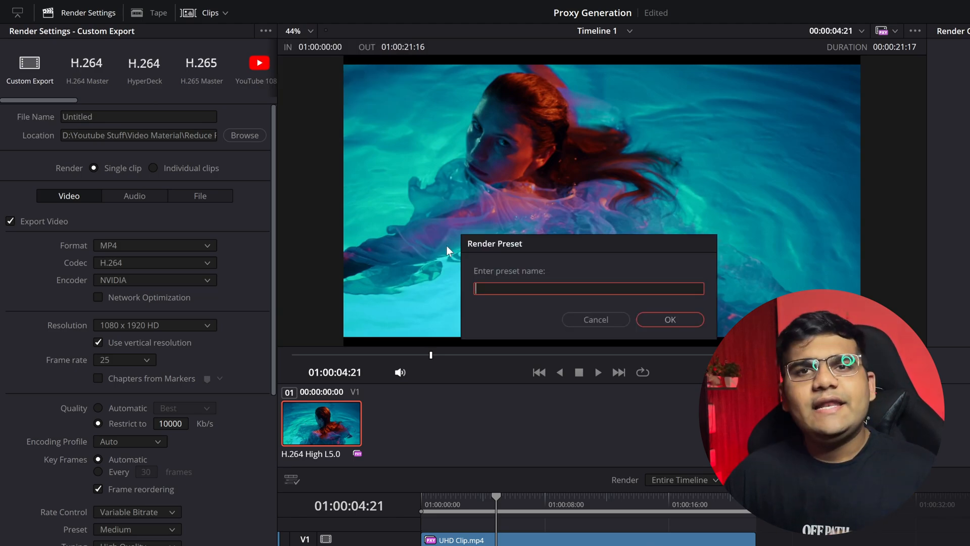
pyautogui.write('Ree')
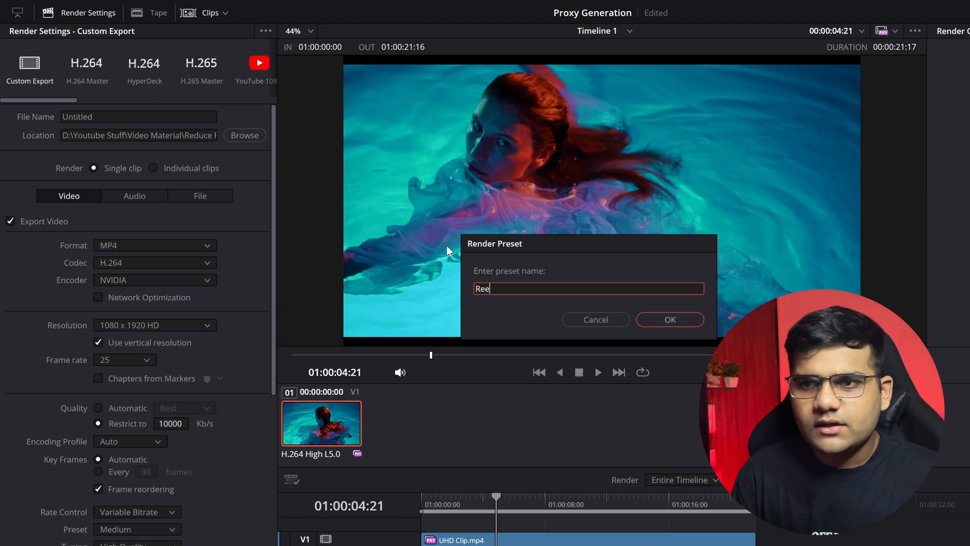
pyautogui.click(669, 319)
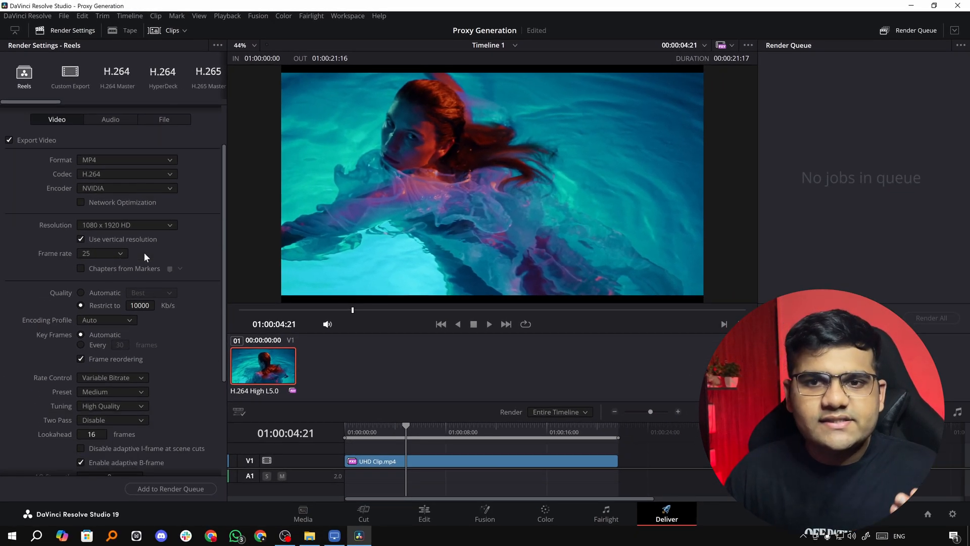
pyautogui.click(70, 74)
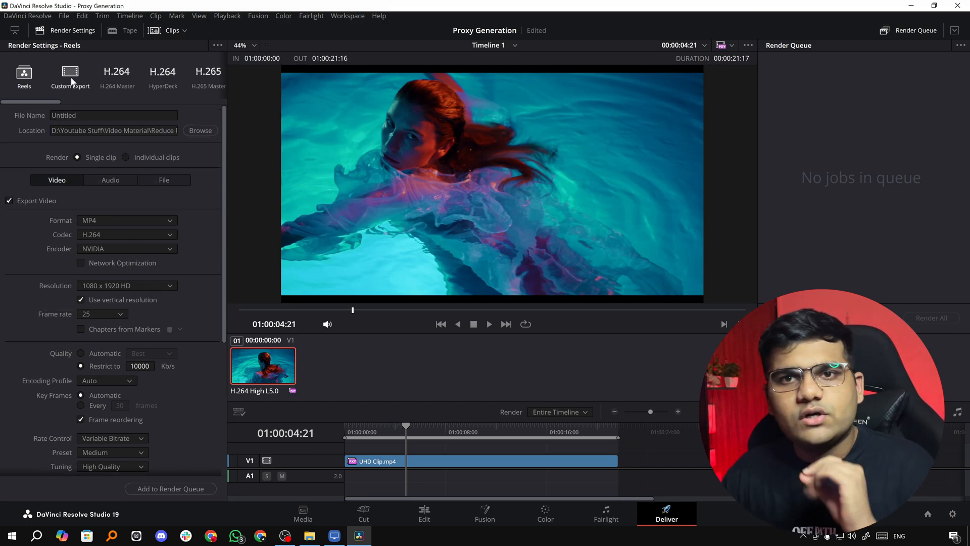
pyautogui.click(69, 74)
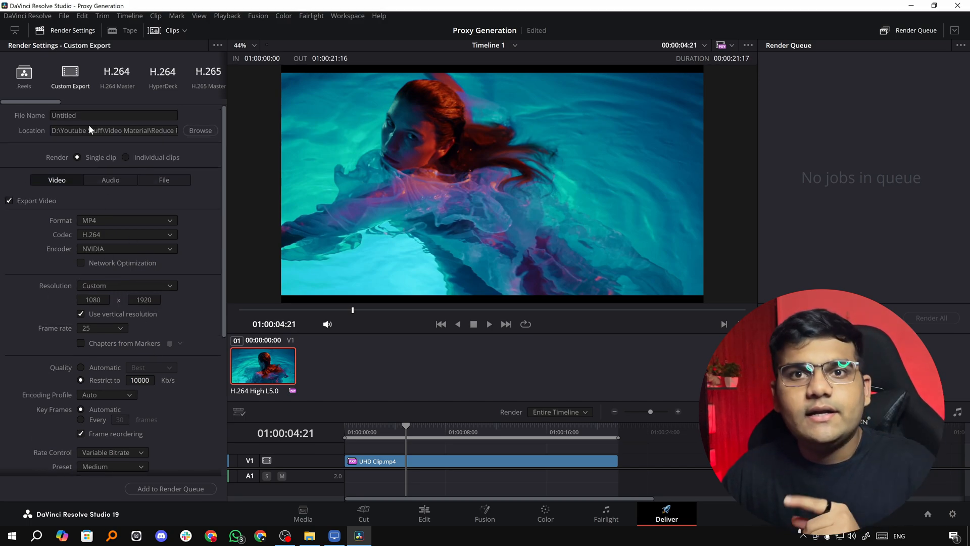
pyautogui.click(23, 74)
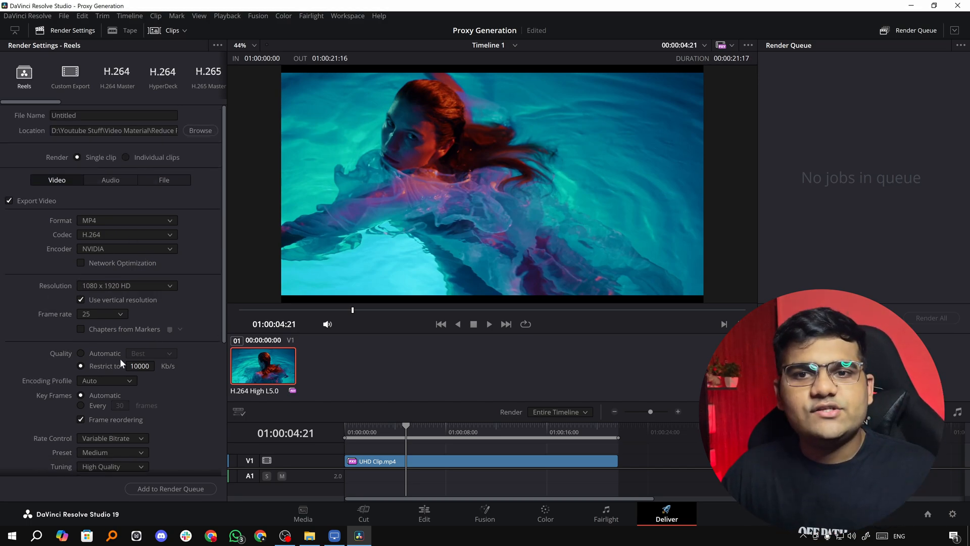
pyautogui.scroll(-3)
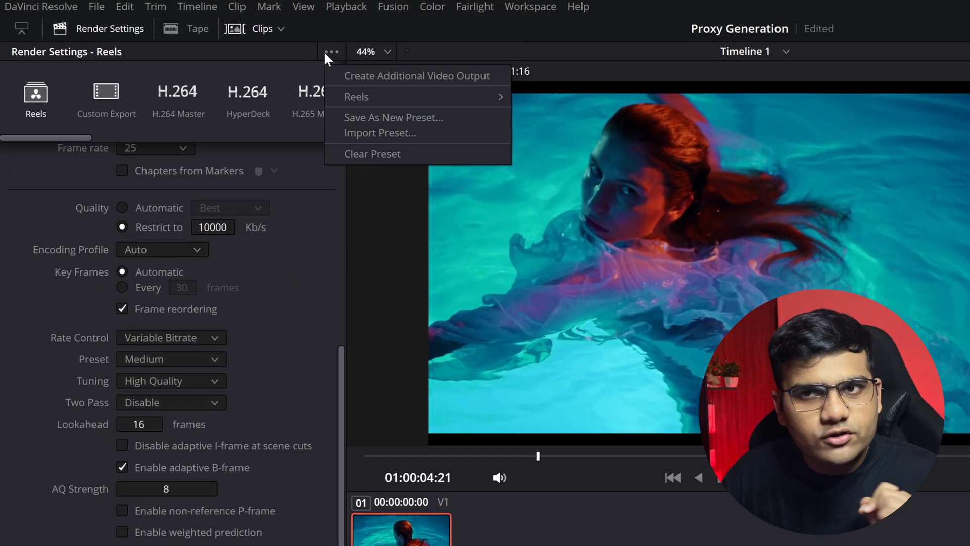
pyautogui.moveTo(356, 97)
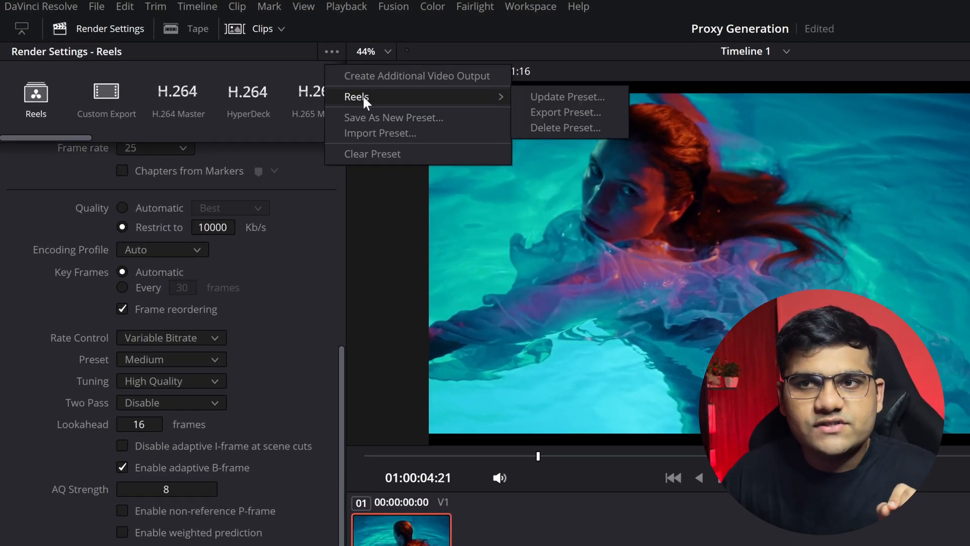
pyautogui.moveTo(566, 96)
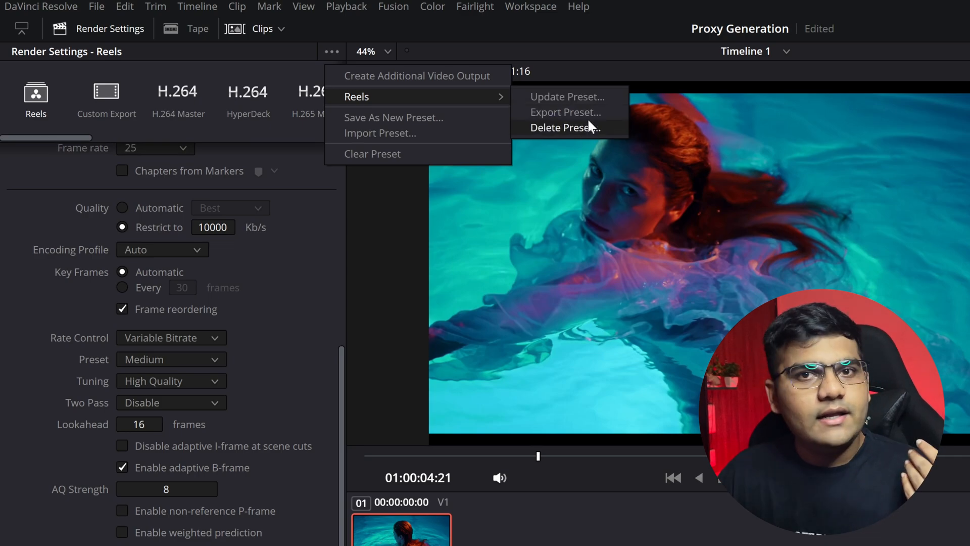
# Step: Export the Reels preset as 'Reels Render.xml', replacing the existing file
pyautogui.click(564, 113)
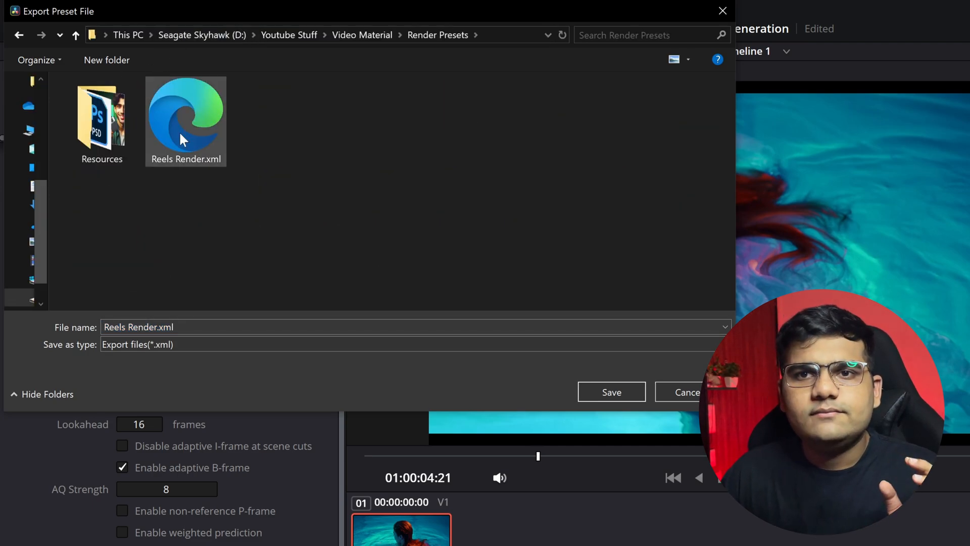
pyautogui.click(610, 391)
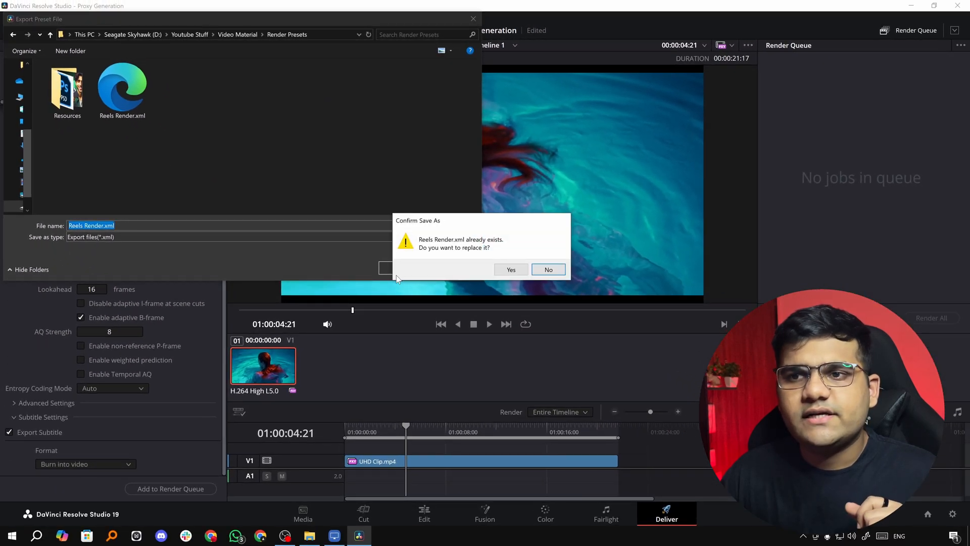
pyautogui.click(510, 269)
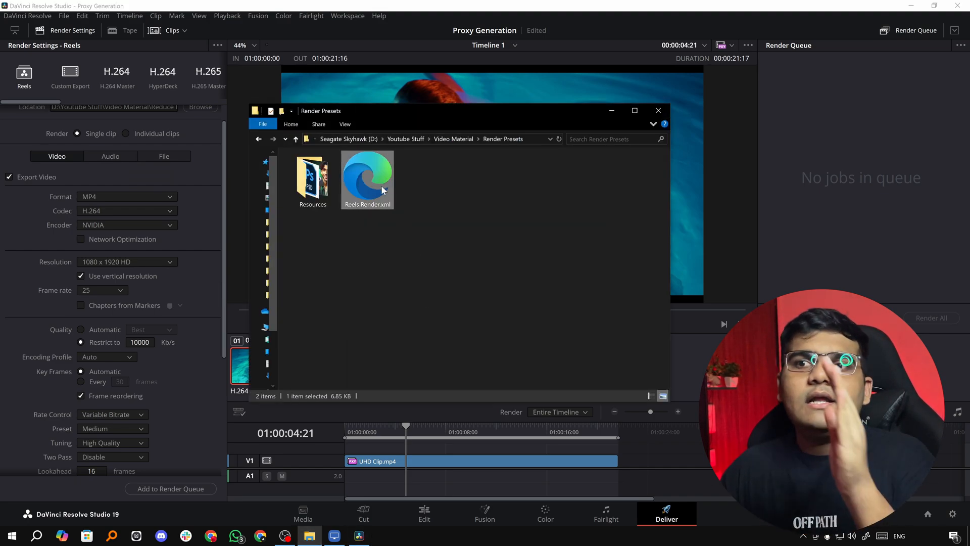
pyautogui.moveTo(381, 189)
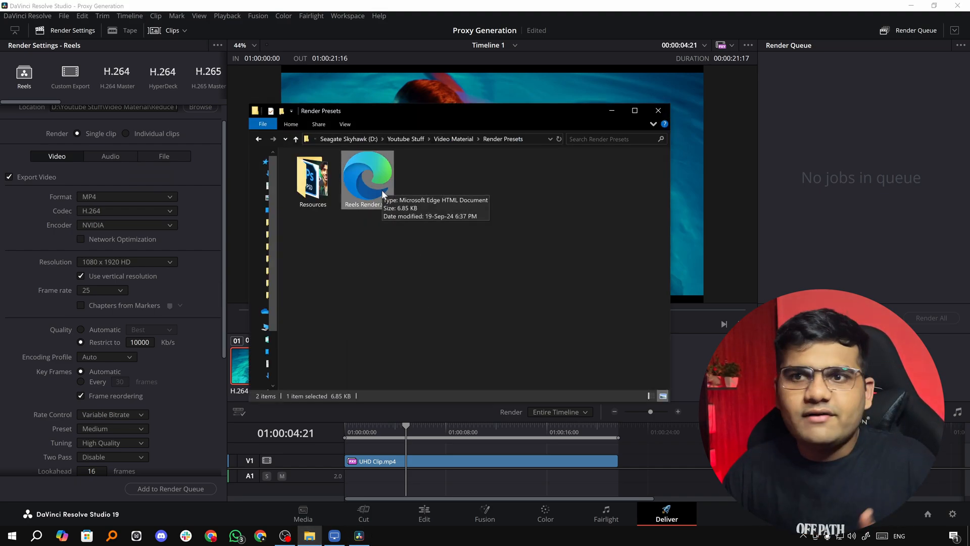